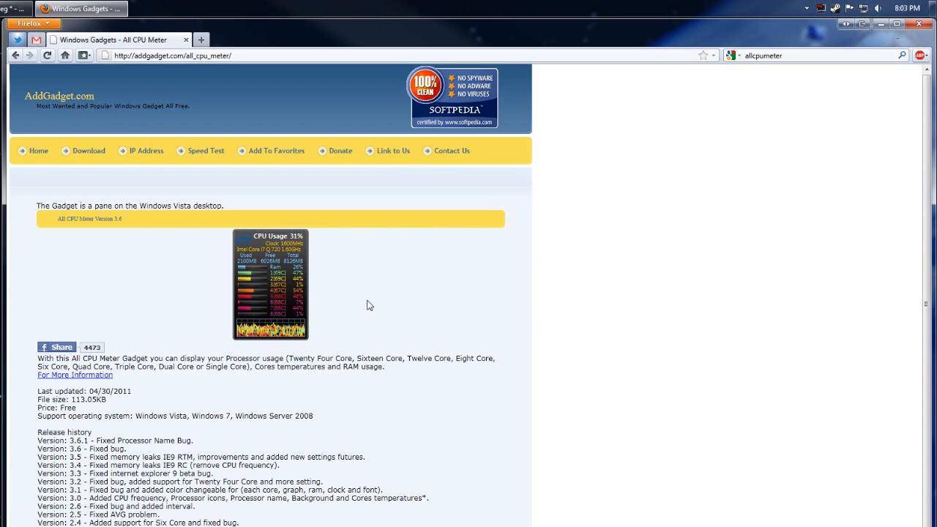
mouse_move(372, 303)
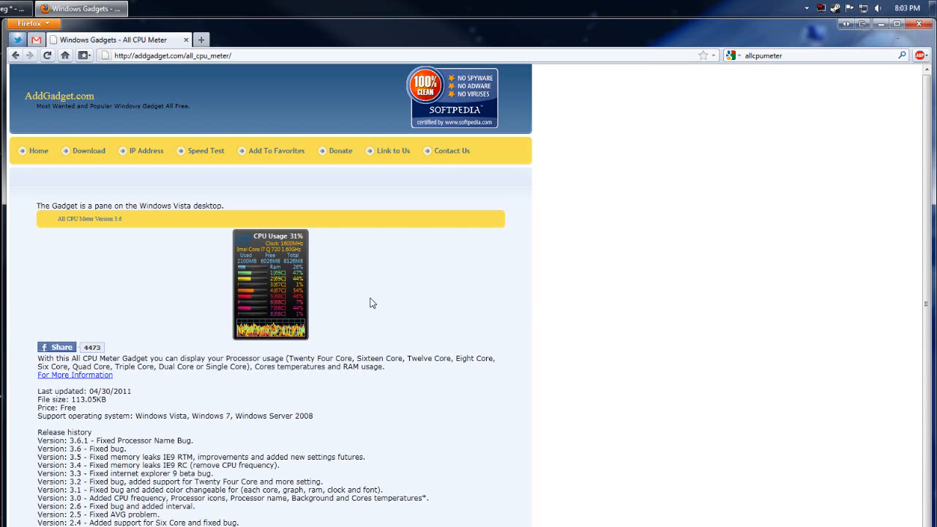
mouse_move(412, 373)
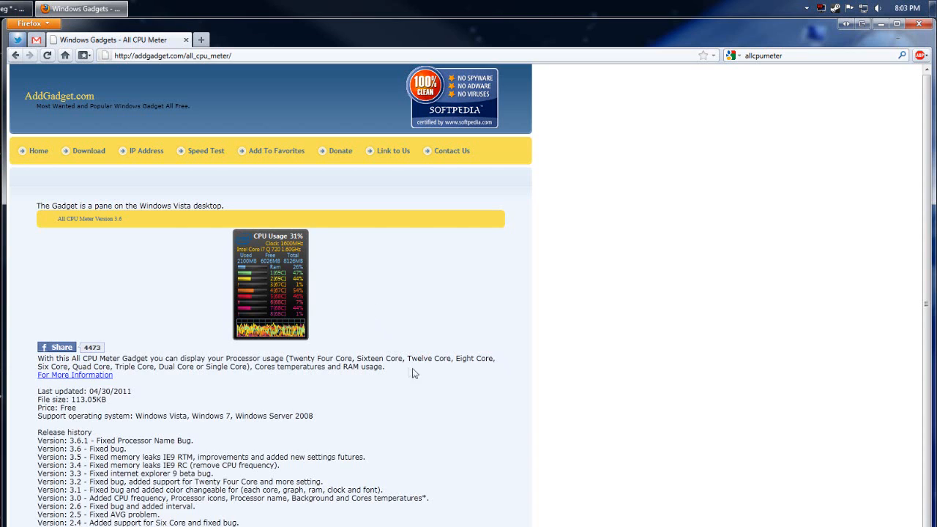
mouse_move(447, 401)
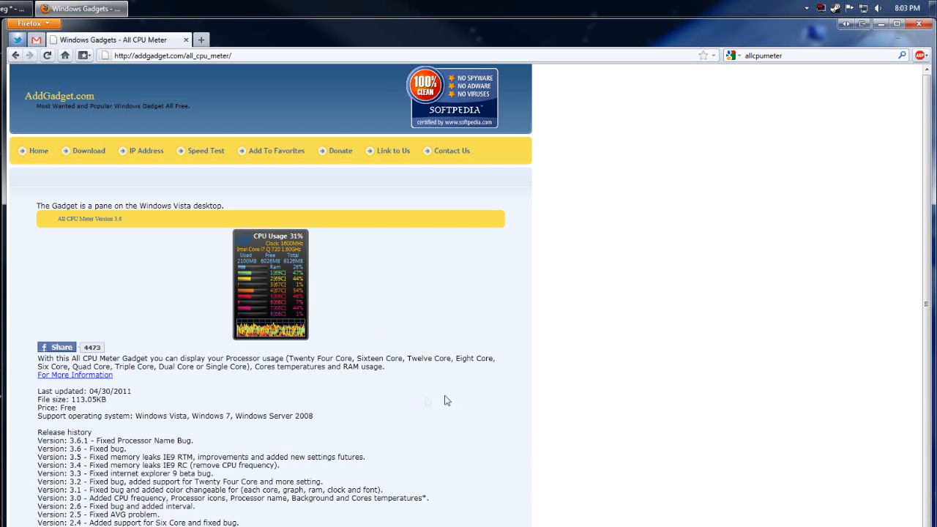
mouse_move(843, 182)
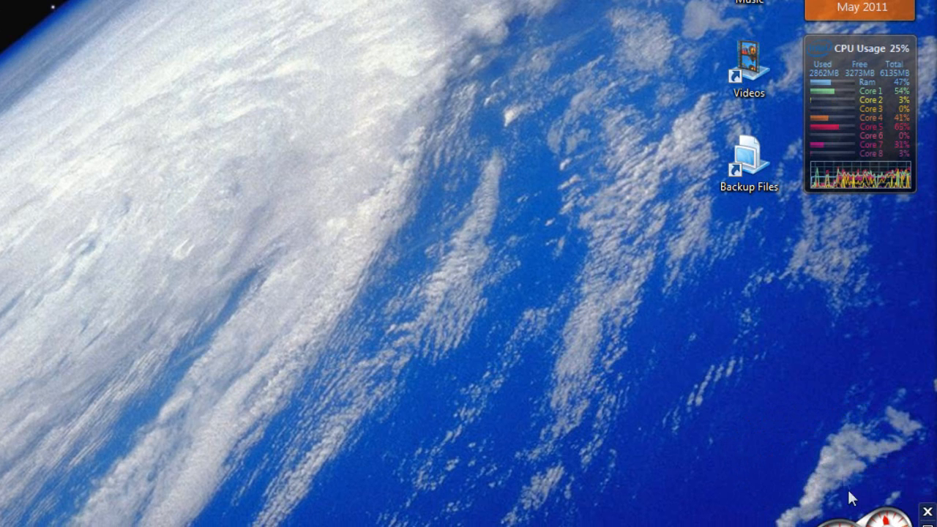
mouse_move(901, 88)
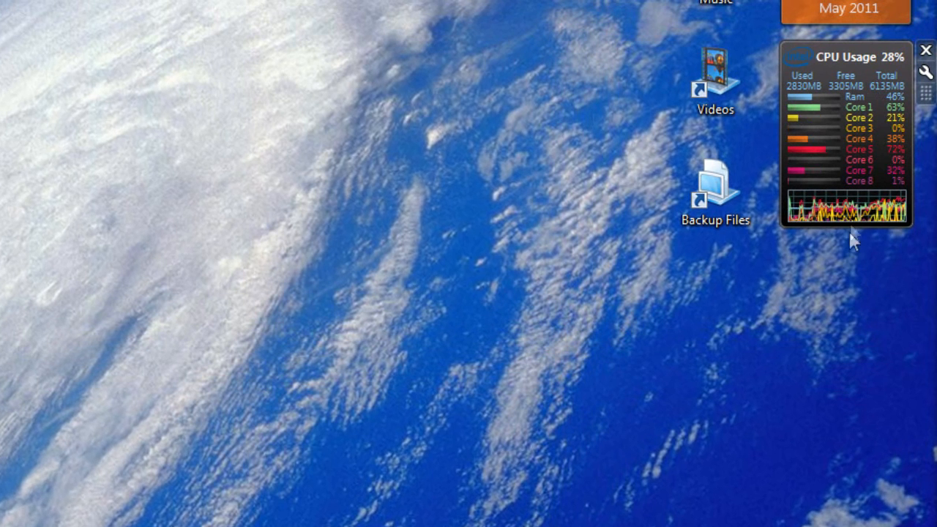
mouse_move(860, 134)
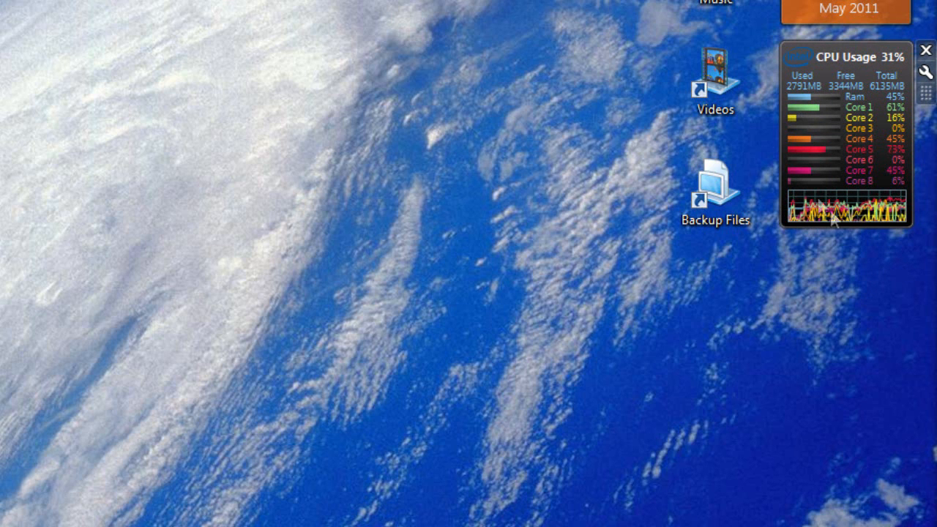
mouse_move(852, 317)
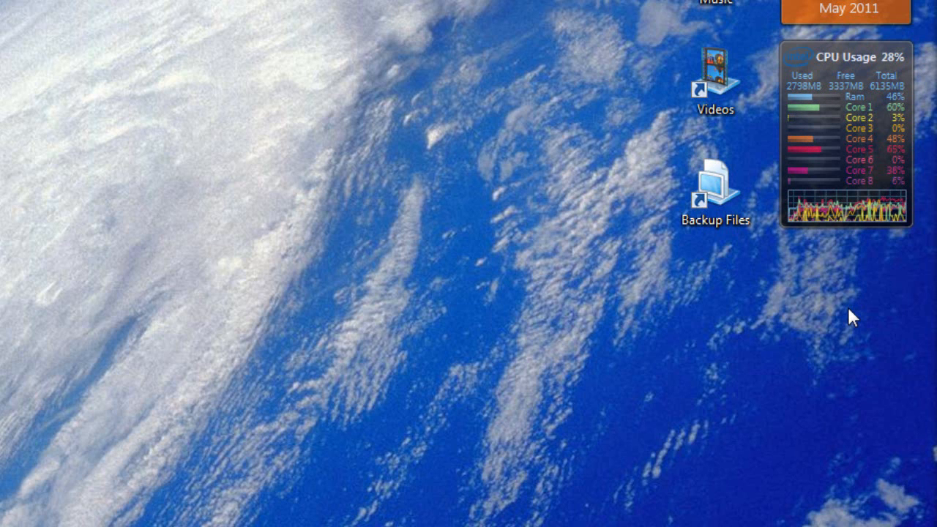
mouse_move(886, 129)
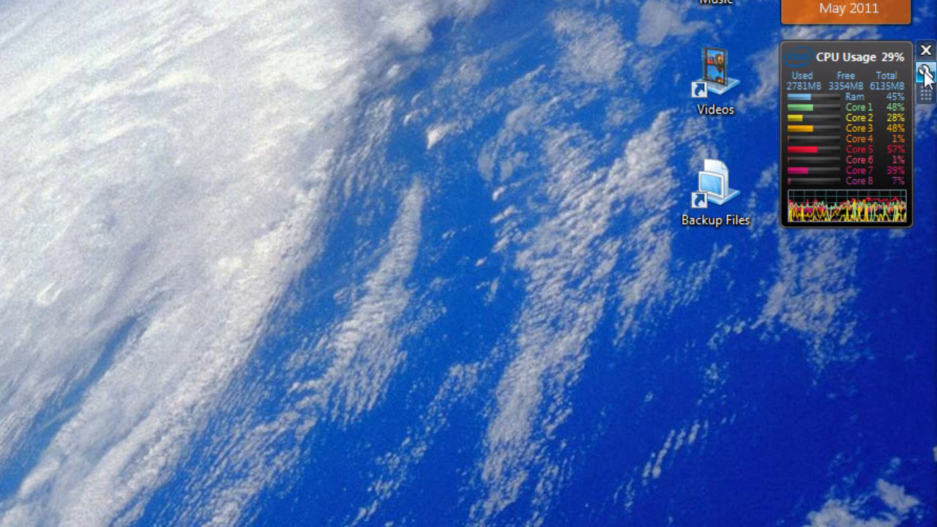
Confirm Display settings keep drawing style Line and processor name OFF, then move to Options
left_click(925, 73)
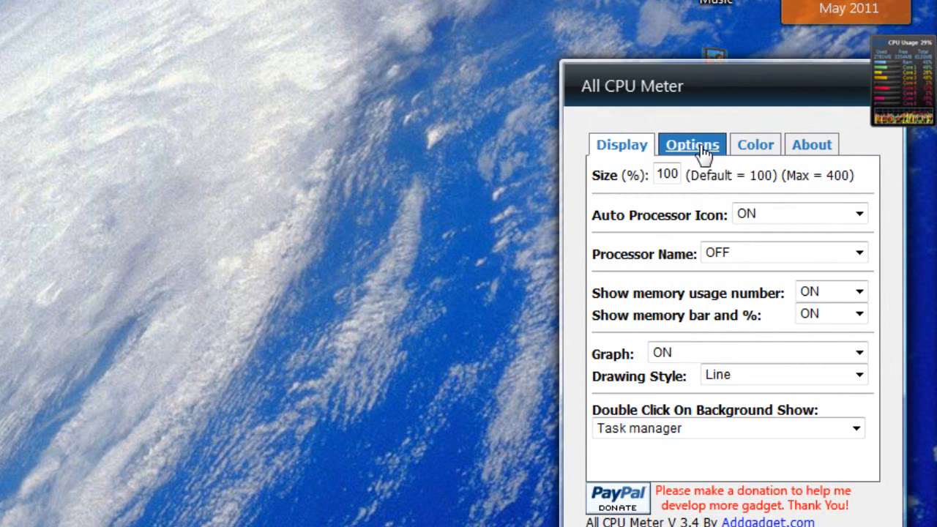
left_click(620, 145)
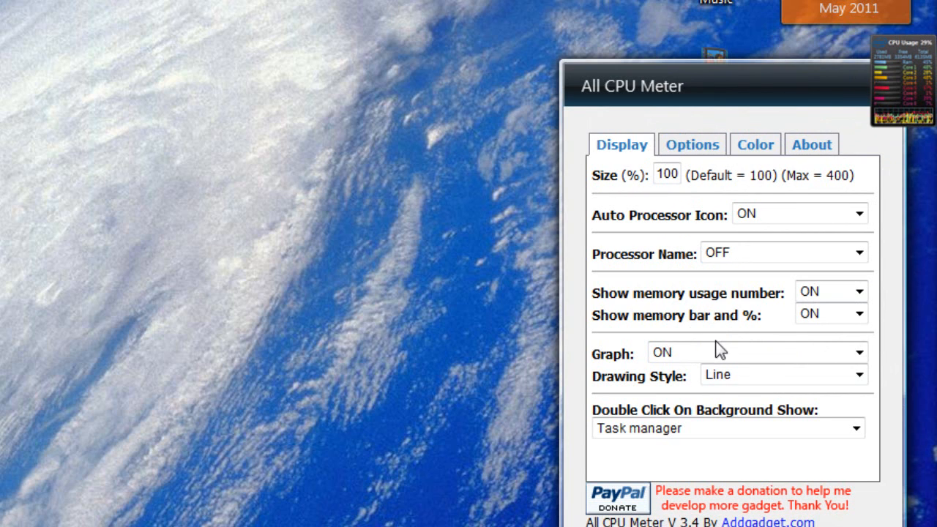
left_click(858, 375)
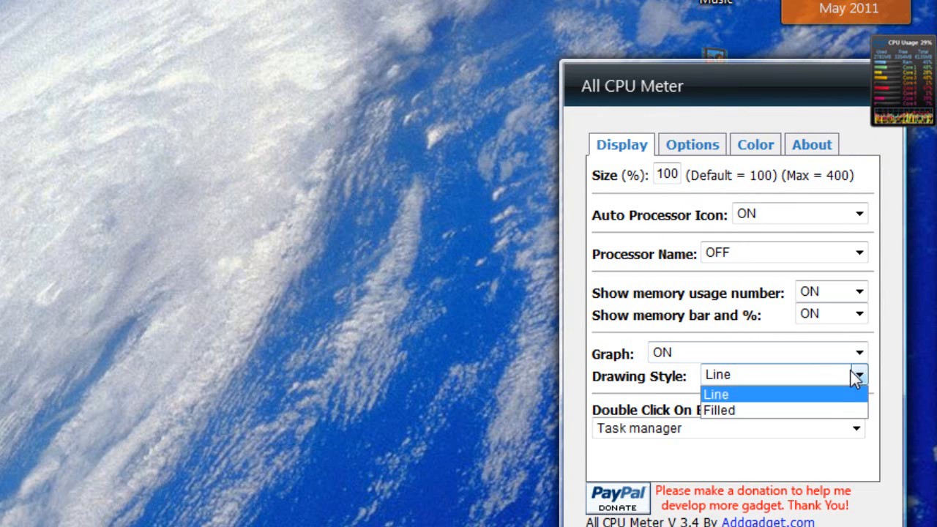
left_click(716, 394)
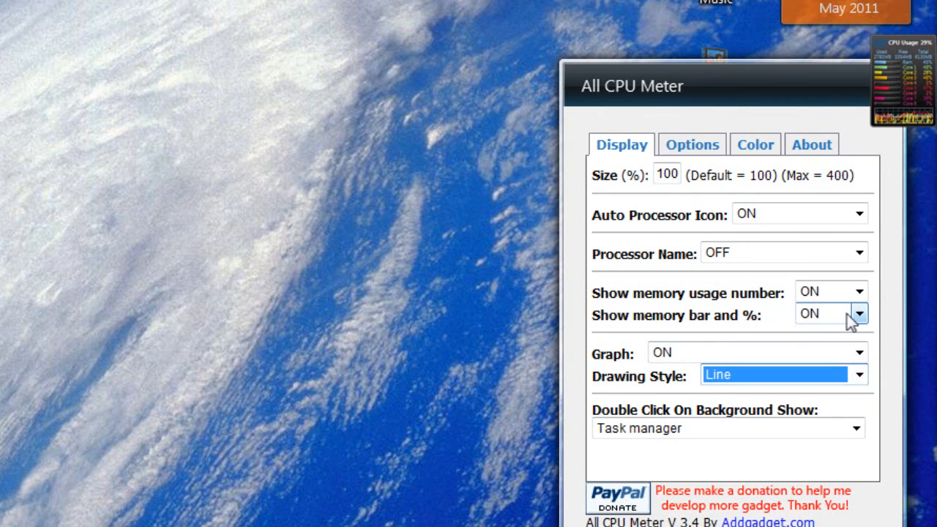
left_click(858, 252)
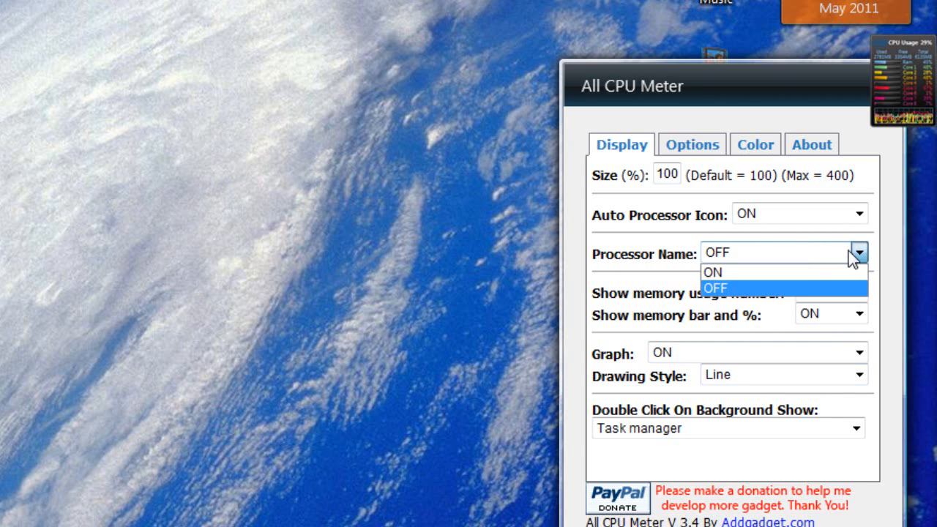
left_click(711, 287)
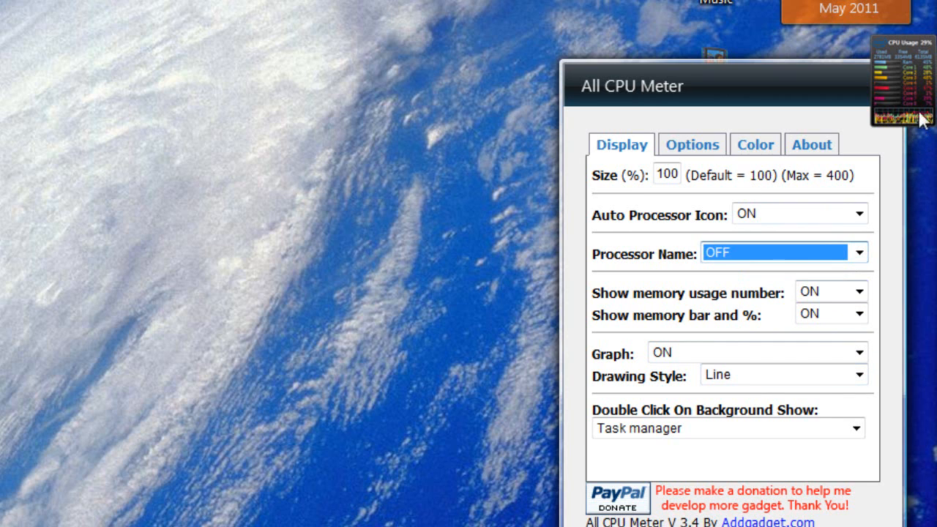
left_click(691, 144)
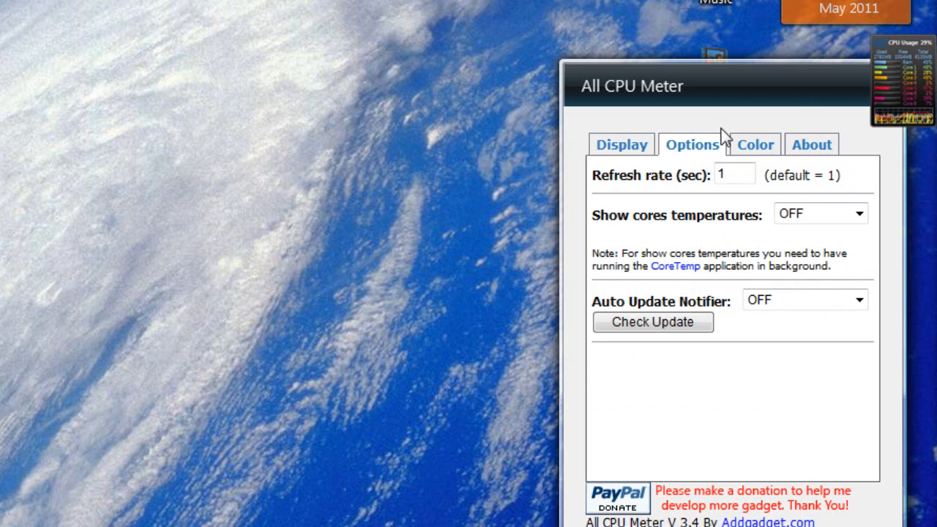
left_click(755, 145)
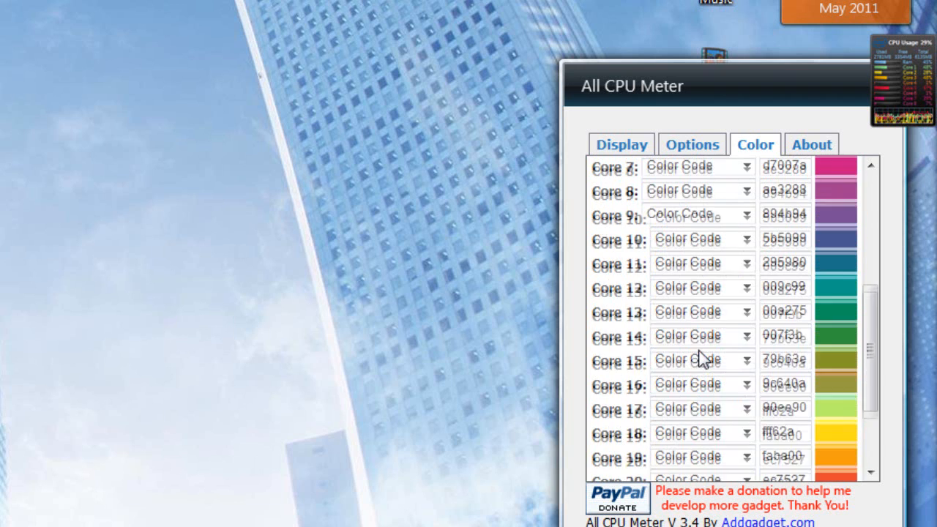
left_click(690, 145)
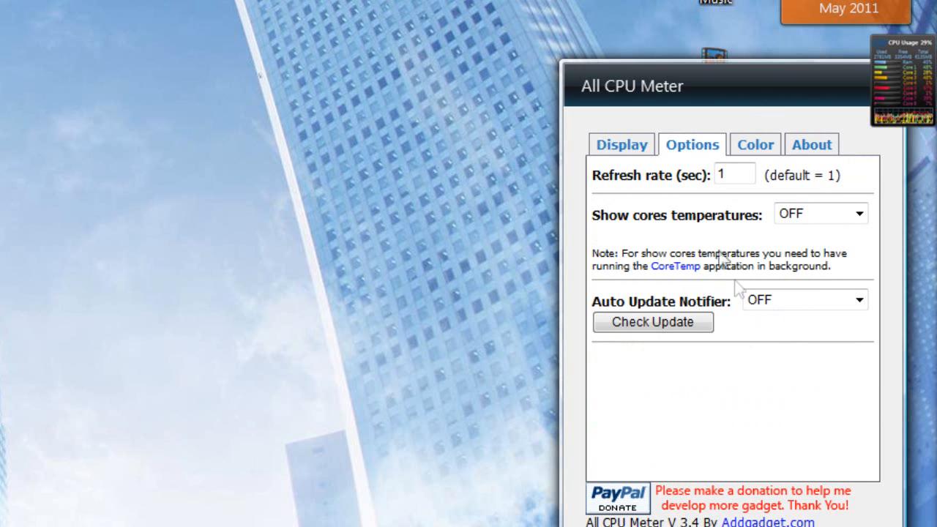
Pass through Display, Options and Color settings and land on the About credits page
left_click(621, 145)
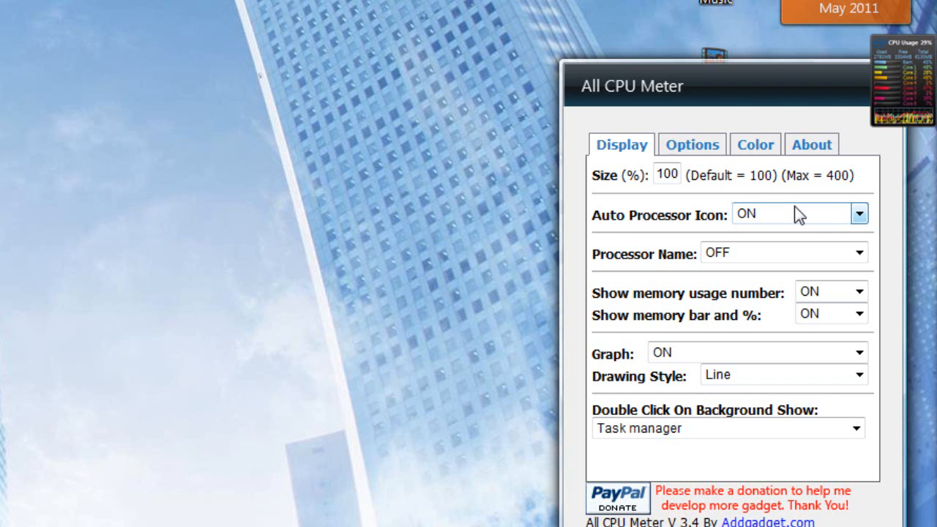
left_click(691, 145)
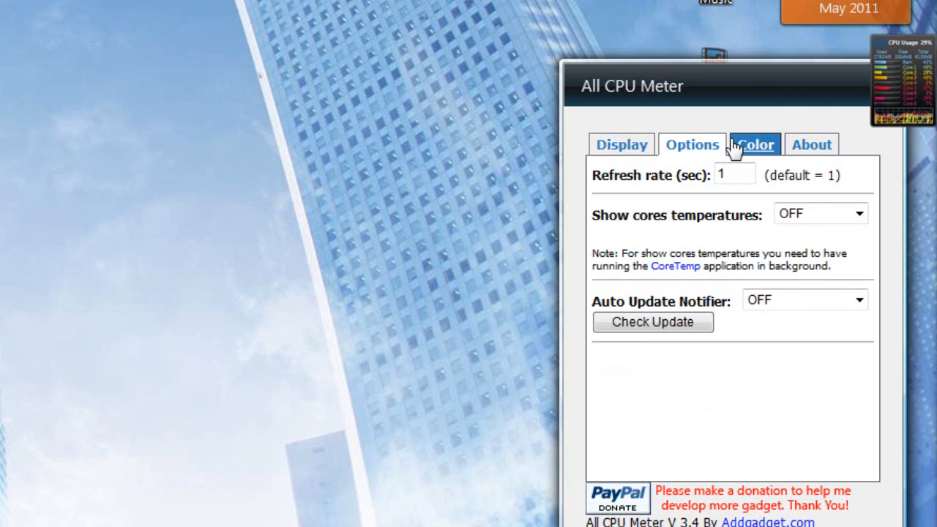
left_click(755, 145)
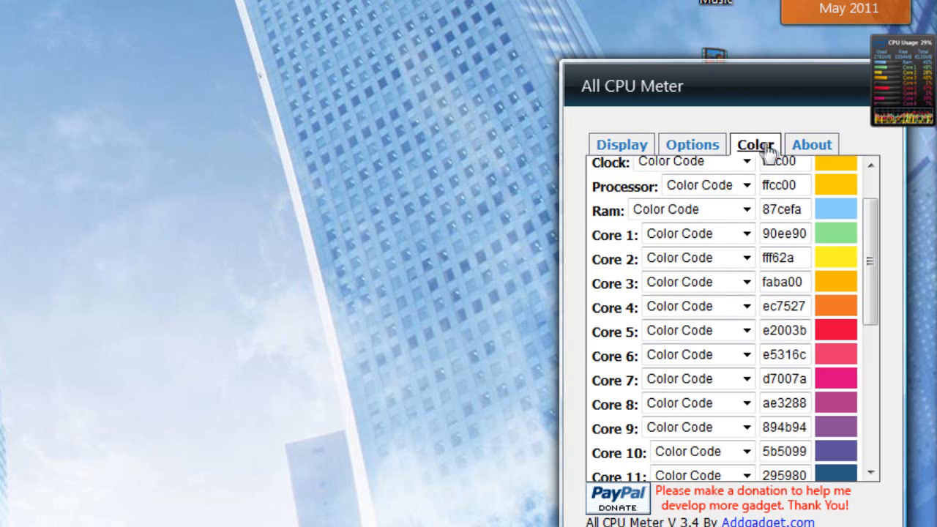
left_click(811, 145)
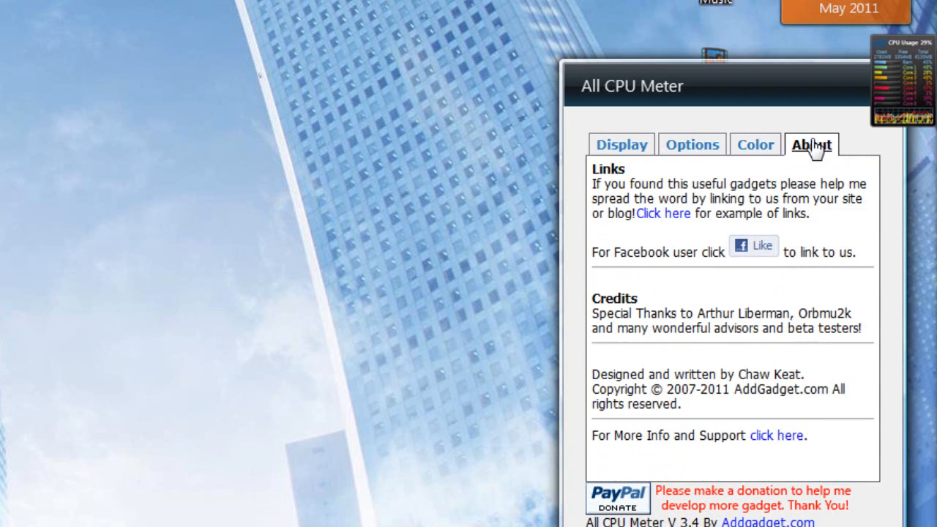
mouse_move(811, 145)
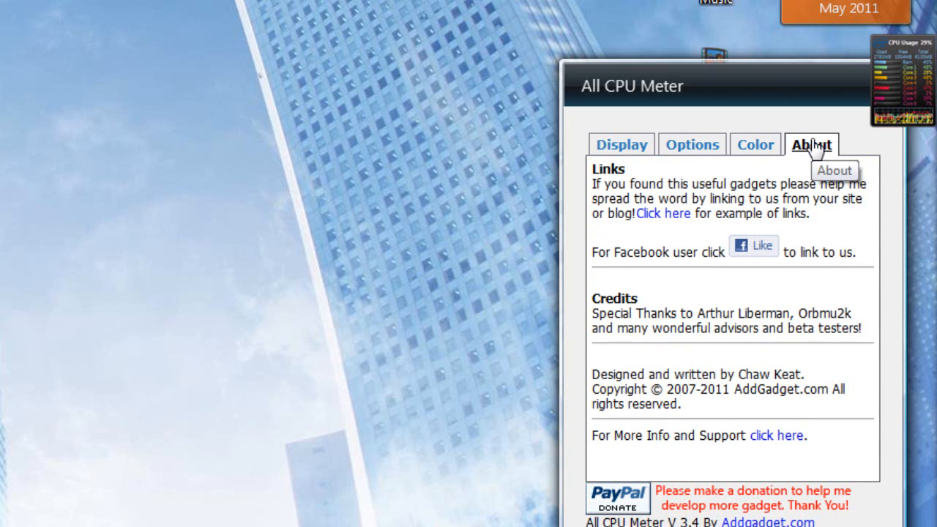